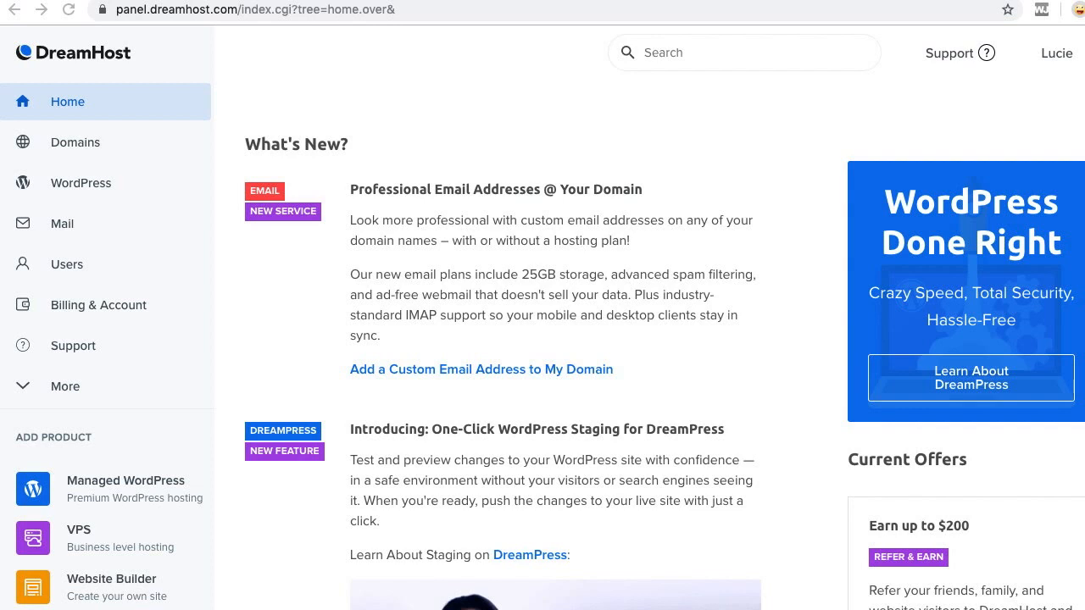
# List the managed domains and head to beststorever.com's DNS settings.
pyautogui.click(75, 142)
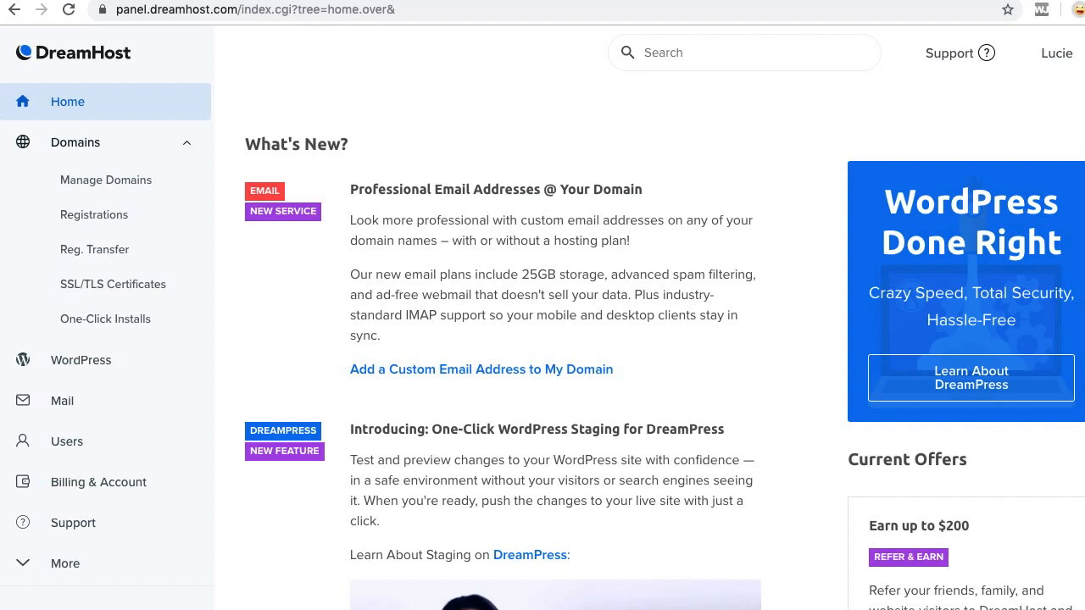
pyautogui.click(105, 180)
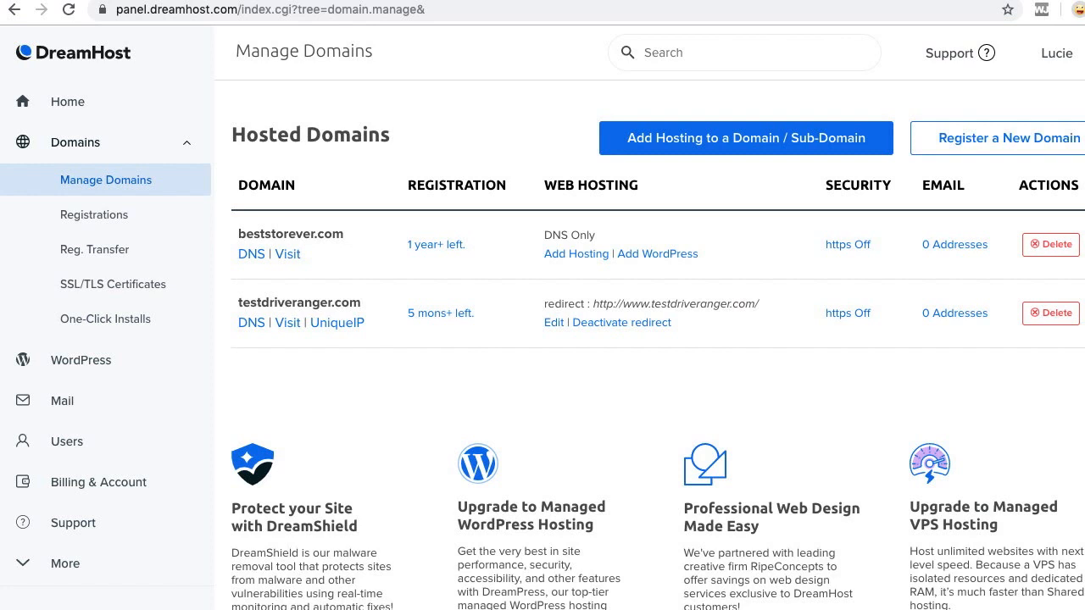
pyautogui.click(251, 254)
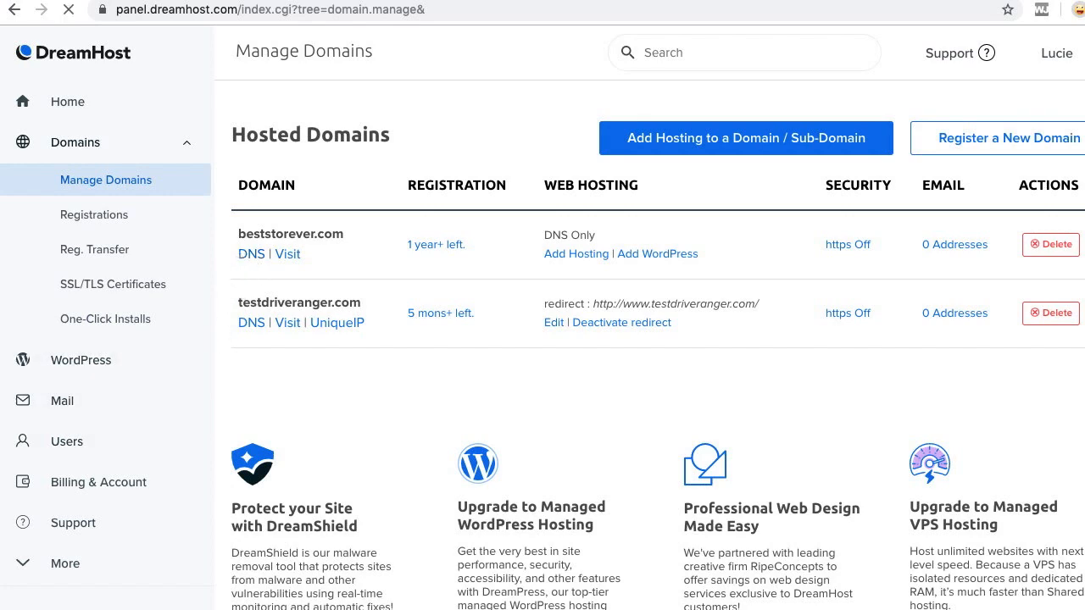
# Start a custom DNS record named www of type CNAME for beststorever.com.
pyautogui.click(251, 255)
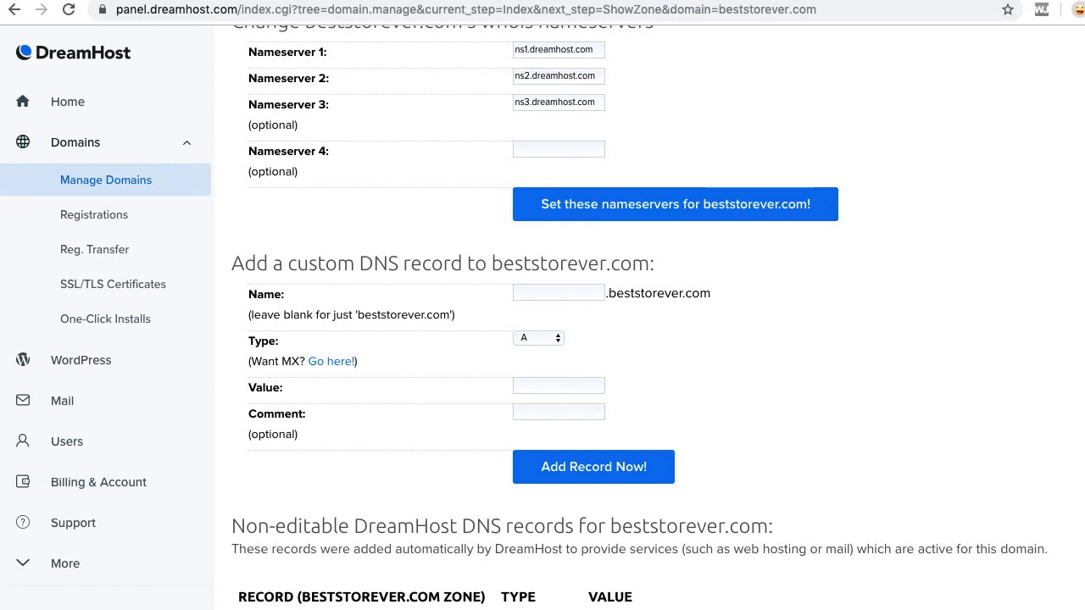
pyautogui.click(558, 292)
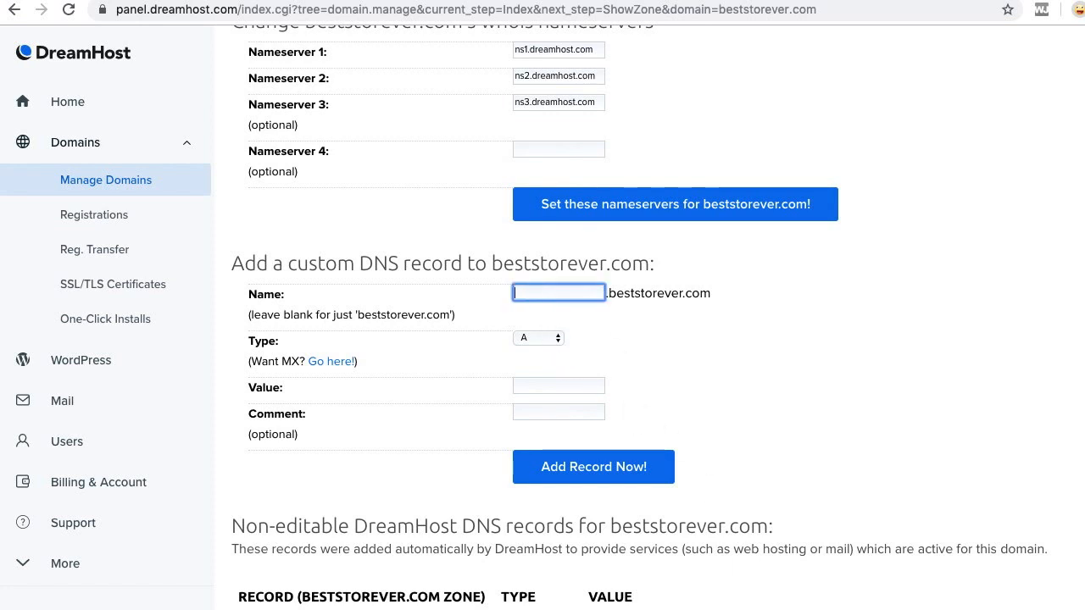
pyautogui.write('www')
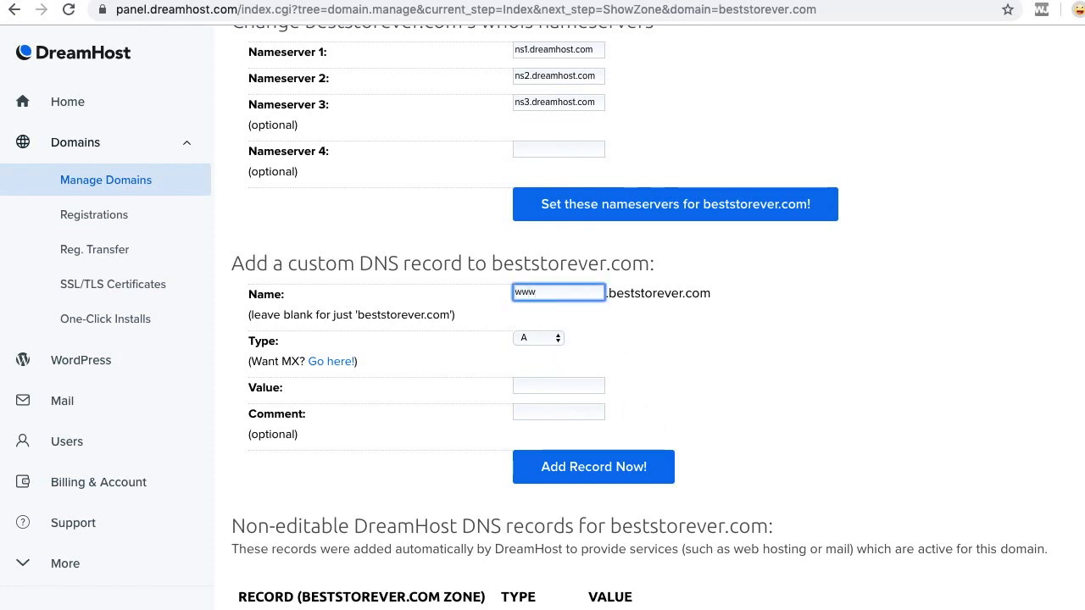
pyautogui.moveTo(637, 351)
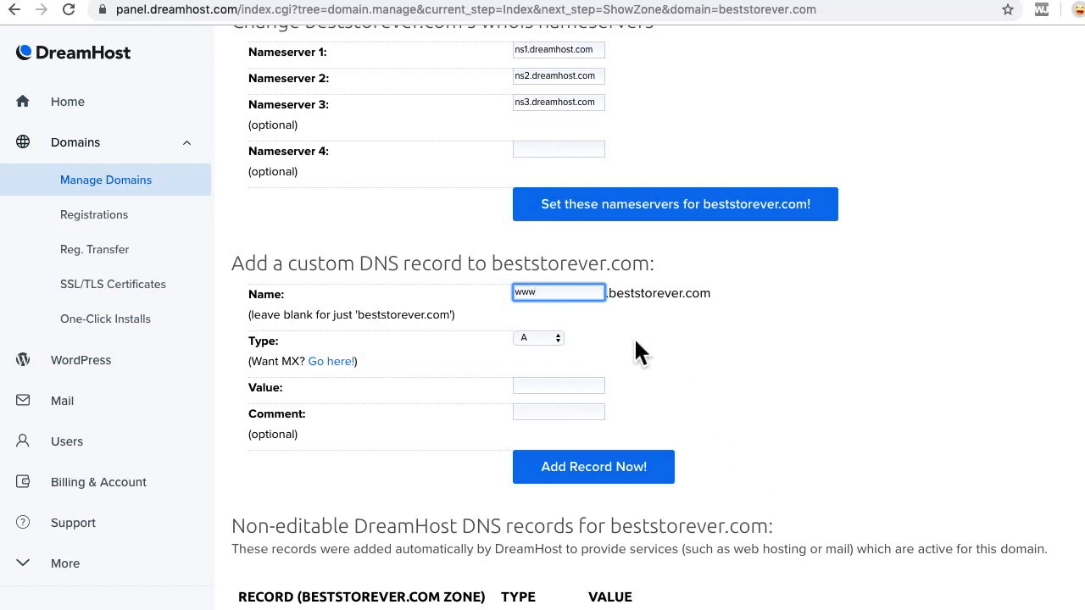
pyautogui.click(537, 338)
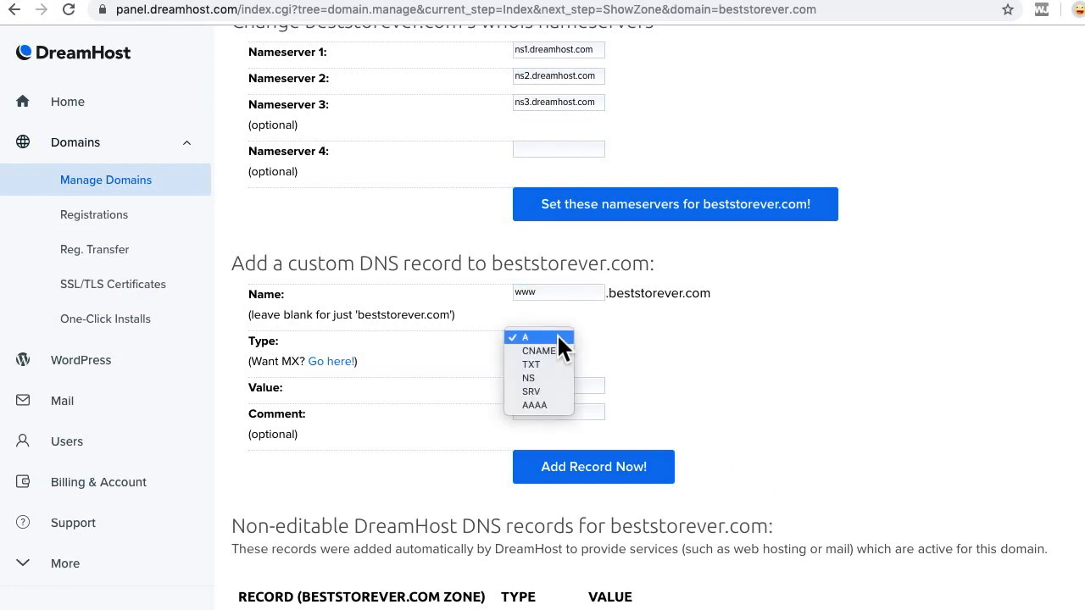
pyautogui.click(539, 351)
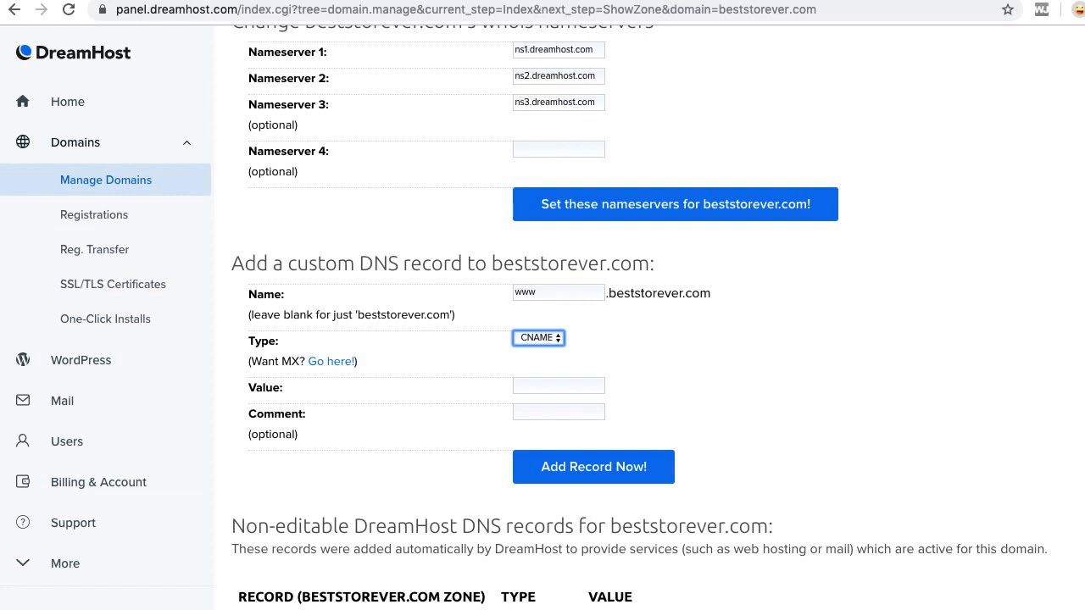
pyautogui.moveTo(594, 381)
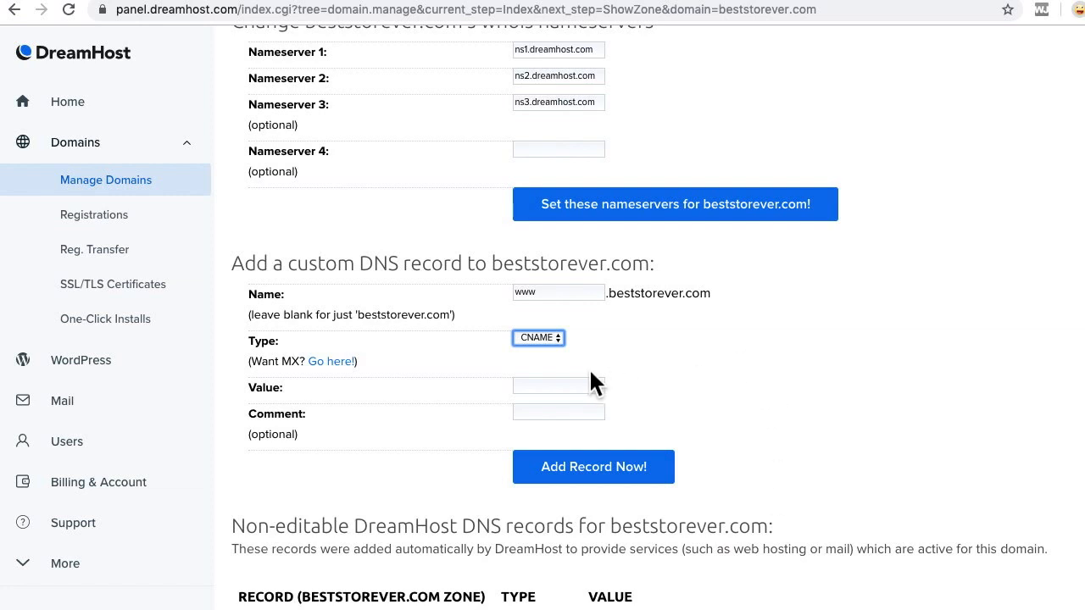
# Point the CNAME at four.bigcartel.com and add the record.
pyautogui.click(558, 387)
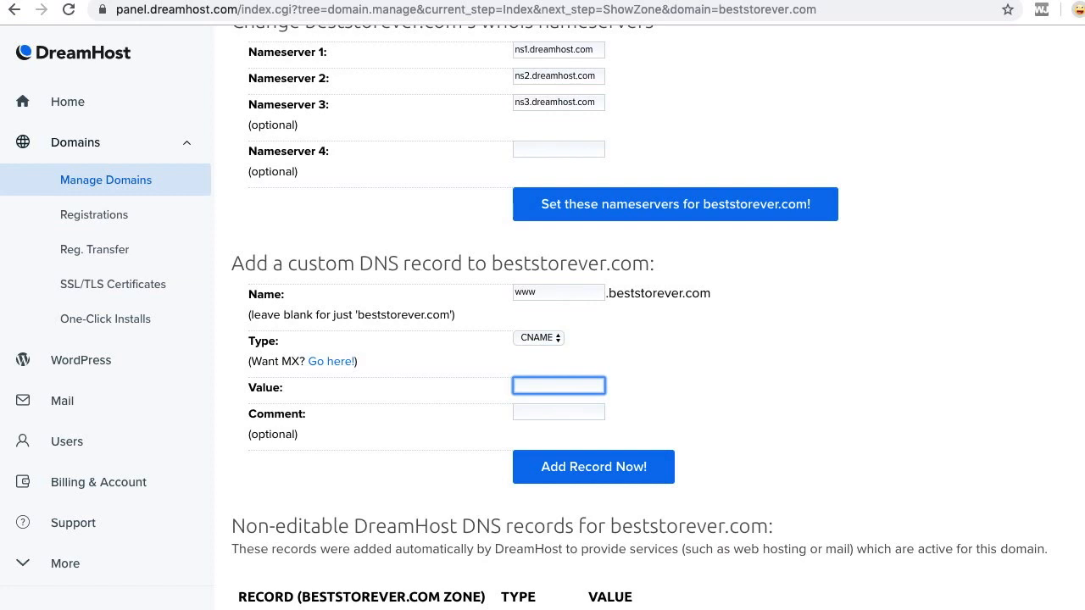
pyautogui.write('four.bigcartel')
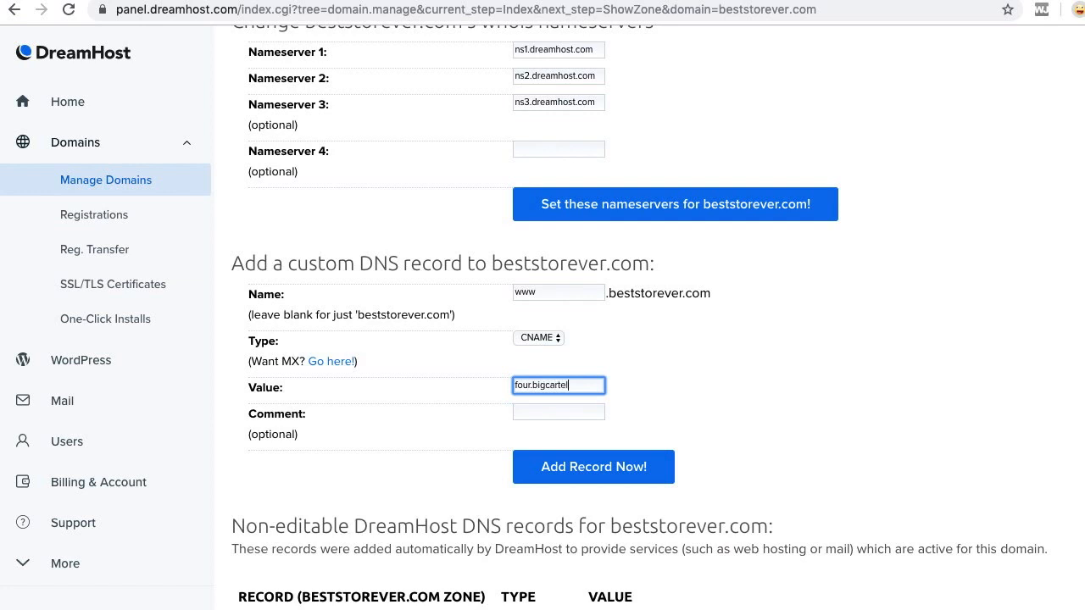
pyautogui.write('.com')
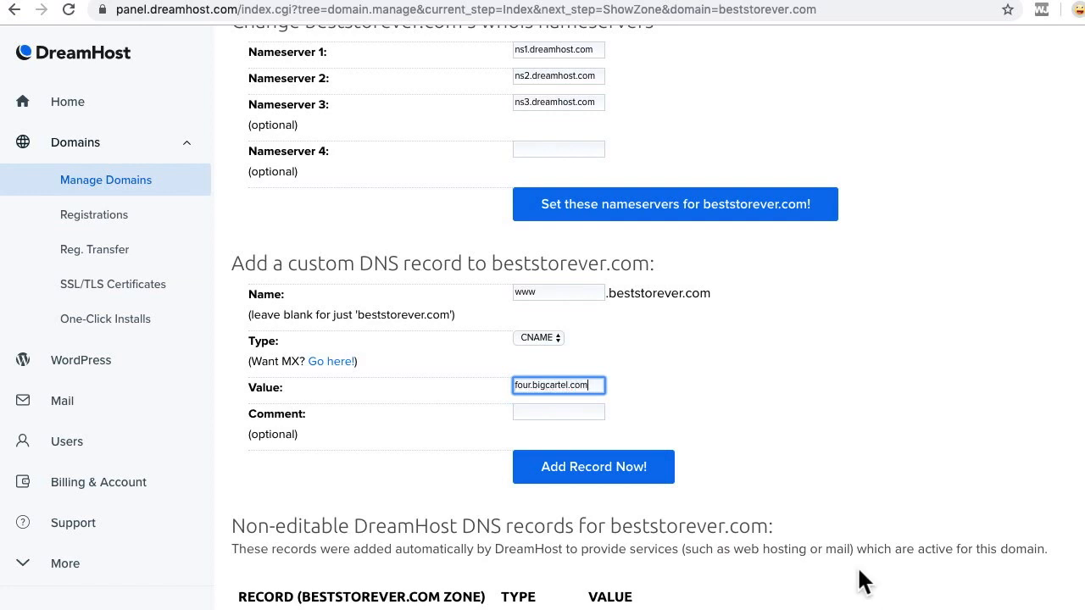
pyautogui.click(593, 467)
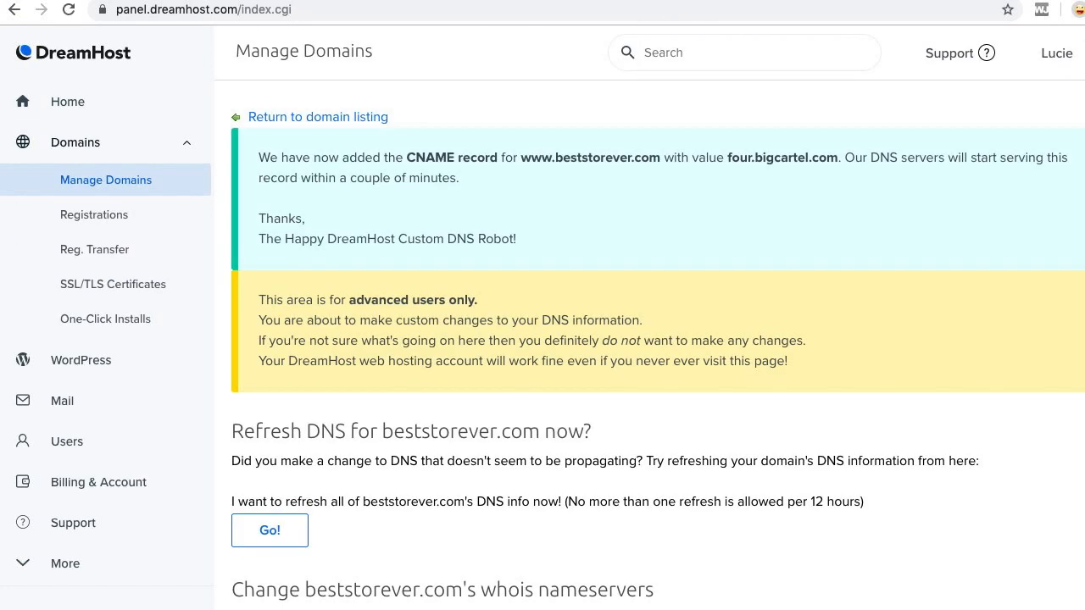
pyautogui.moveTo(305, 122)
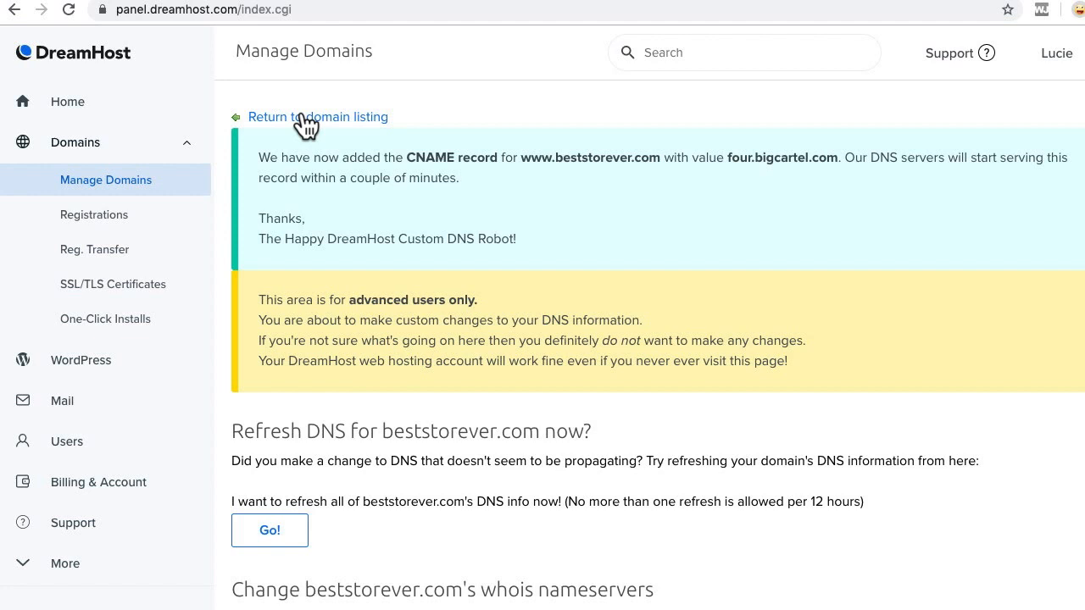
pyautogui.click(319, 116)
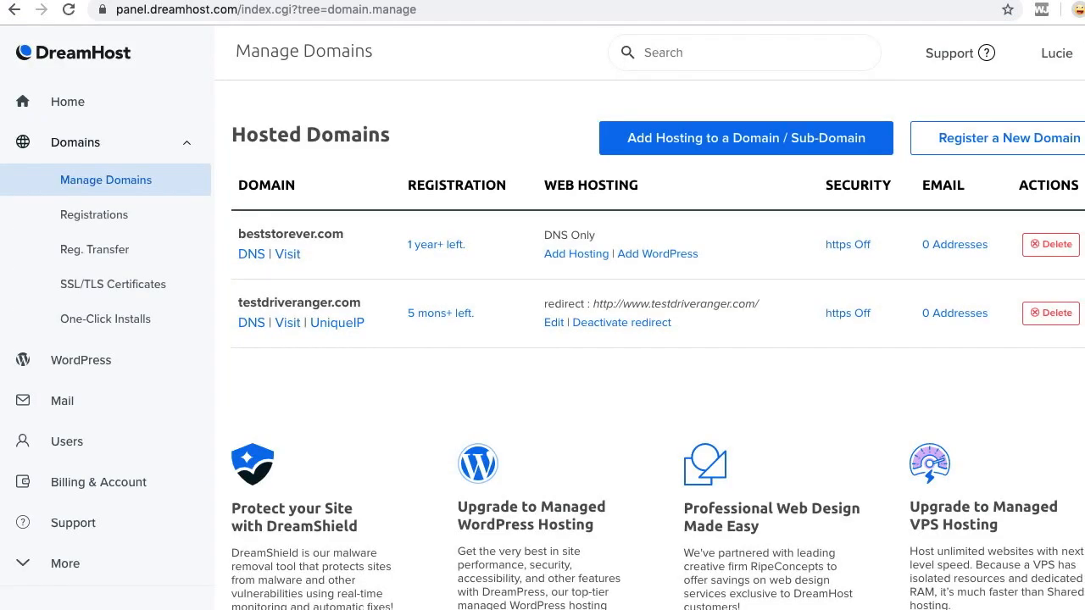
pyautogui.moveTo(576, 254)
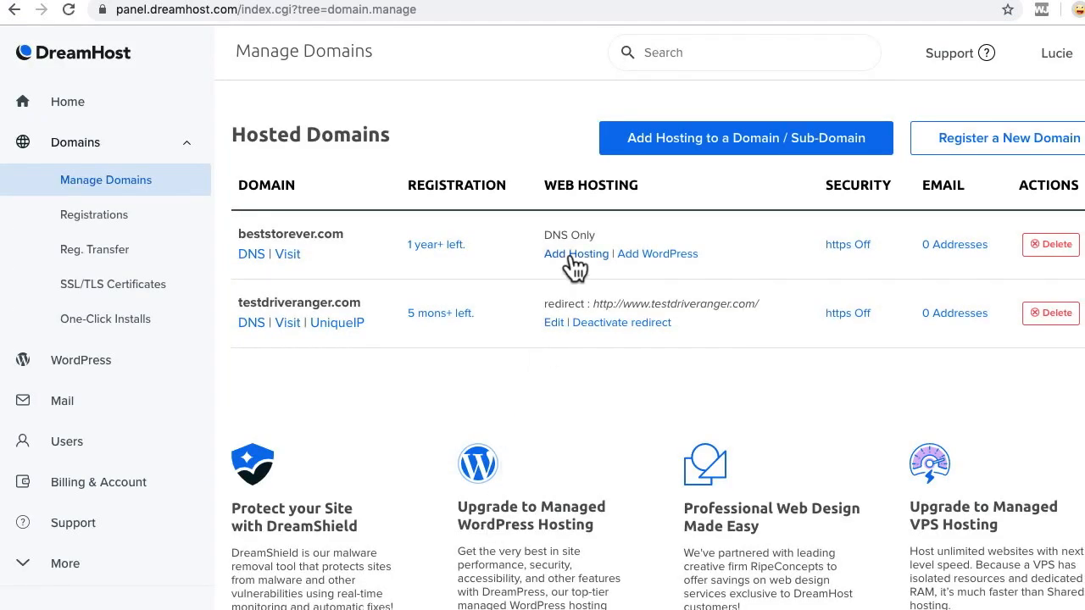
pyautogui.click(576, 255)
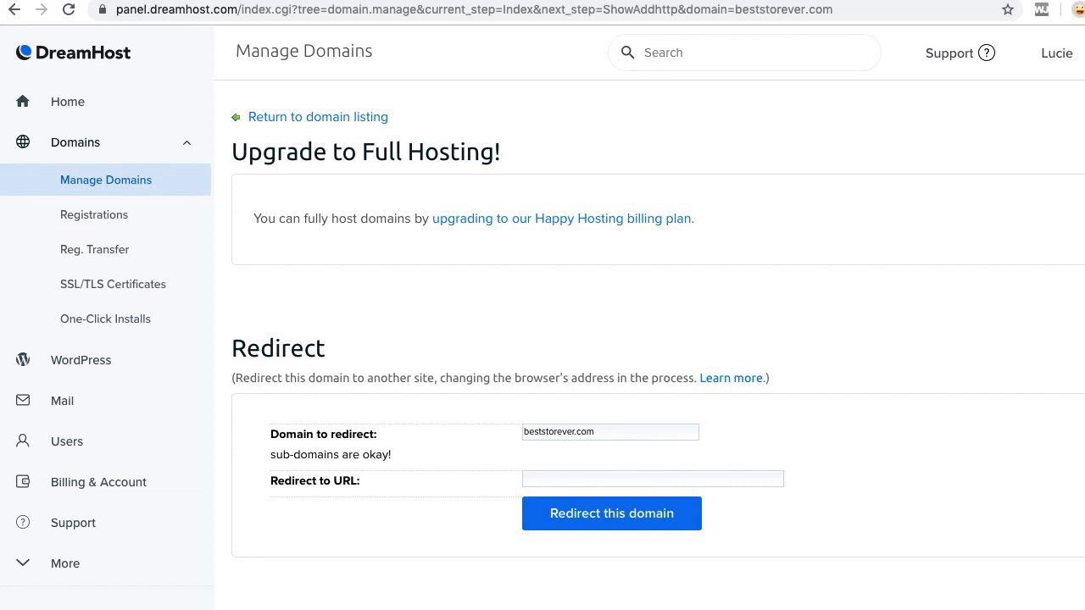
pyautogui.moveTo(512, 440)
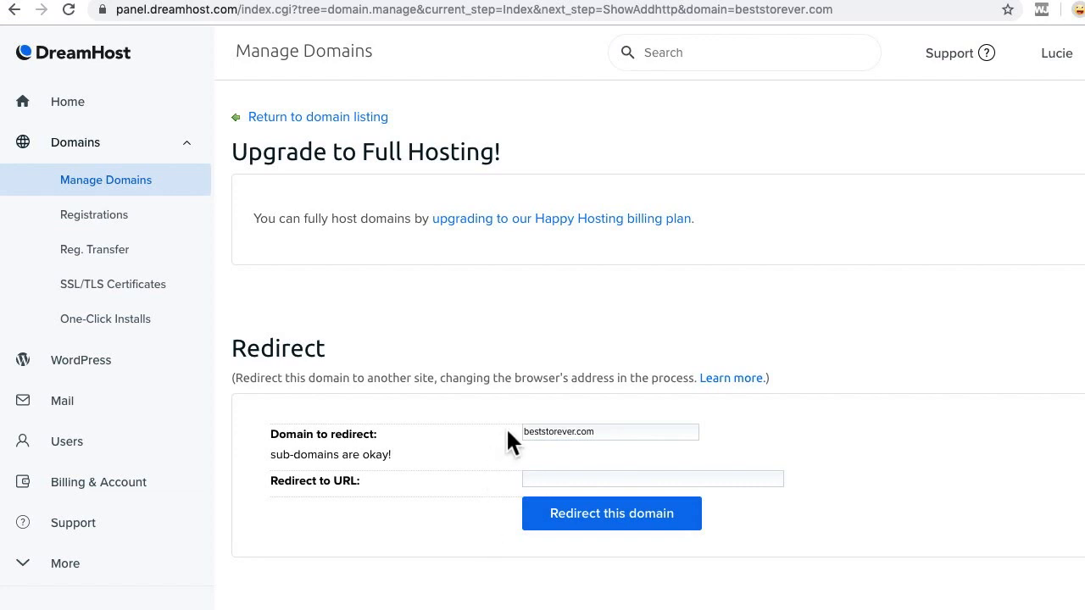
pyautogui.moveTo(511, 482)
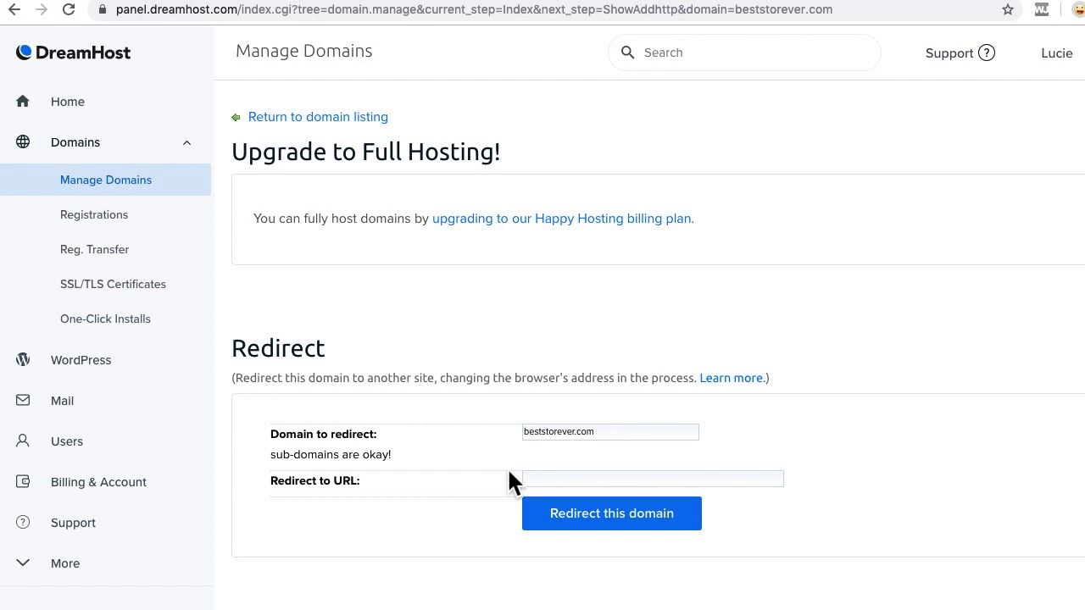
pyautogui.click(653, 478)
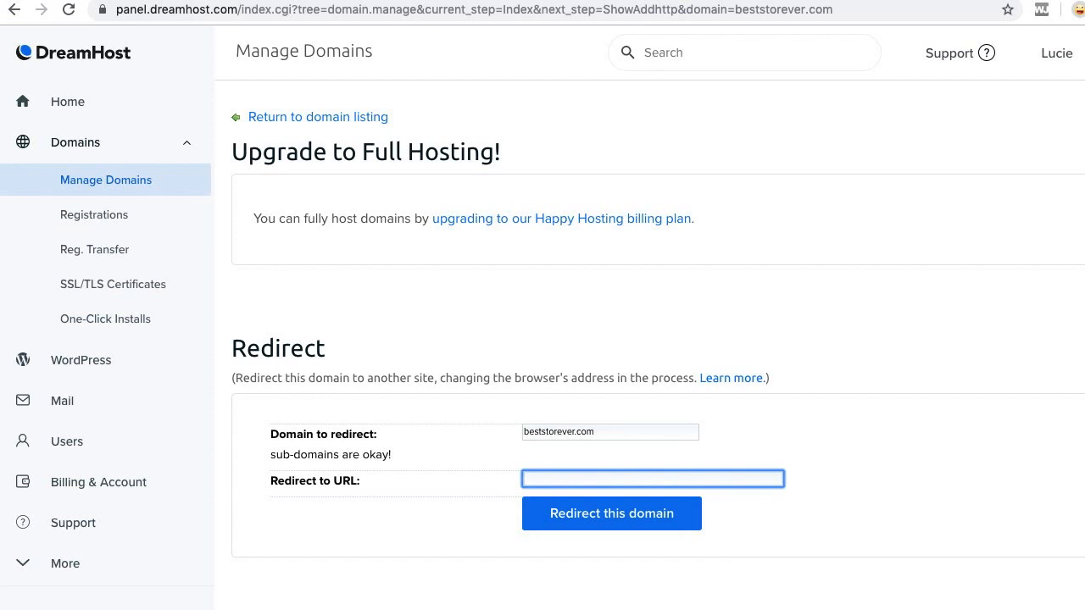
pyautogui.write('www.')
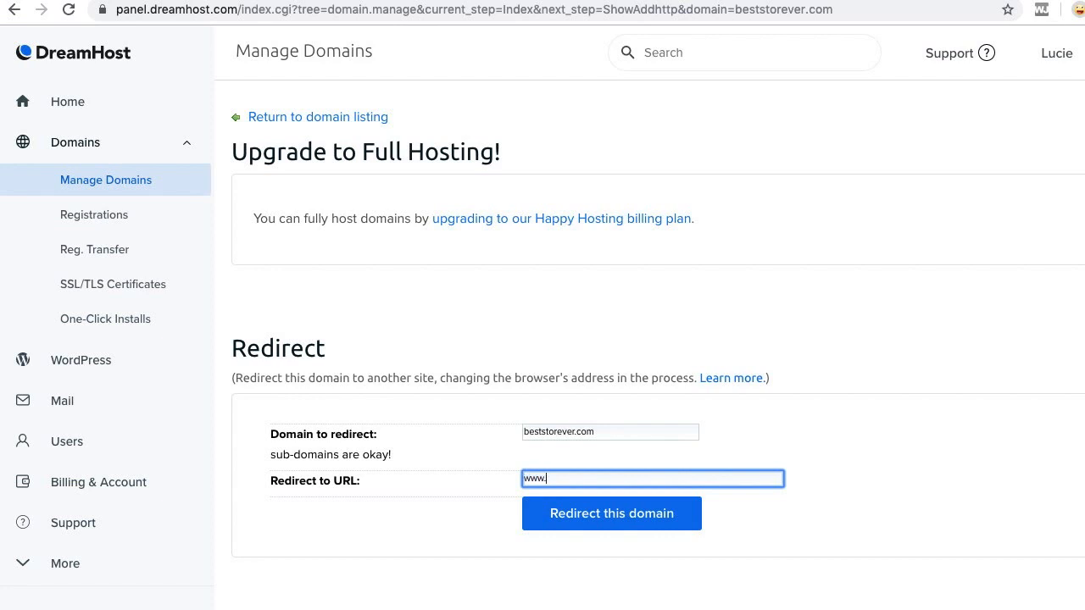
pyautogui.write('beststorever.com')
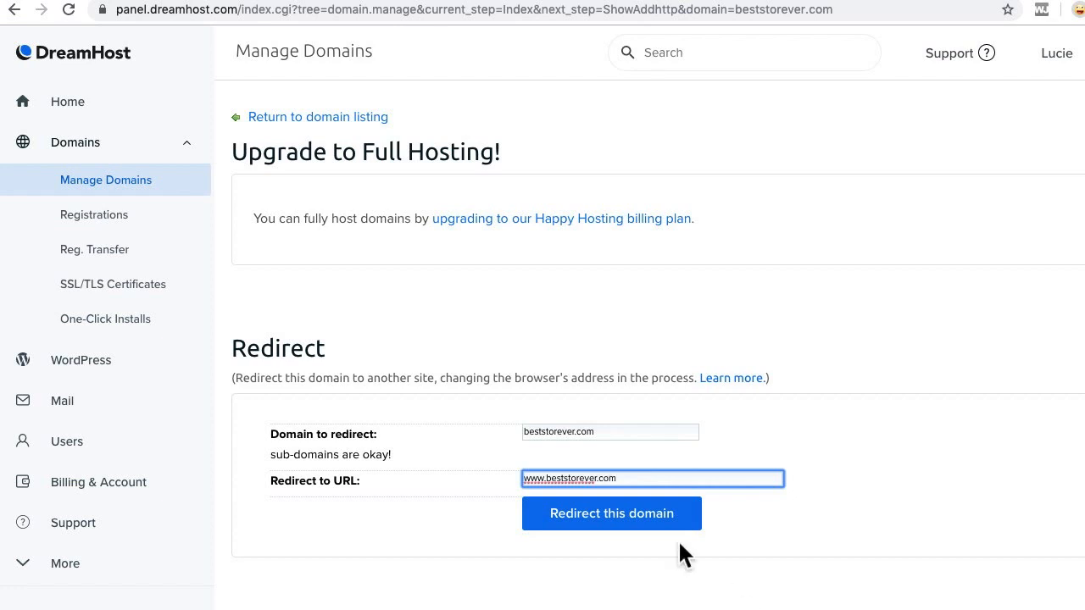
pyautogui.click(610, 512)
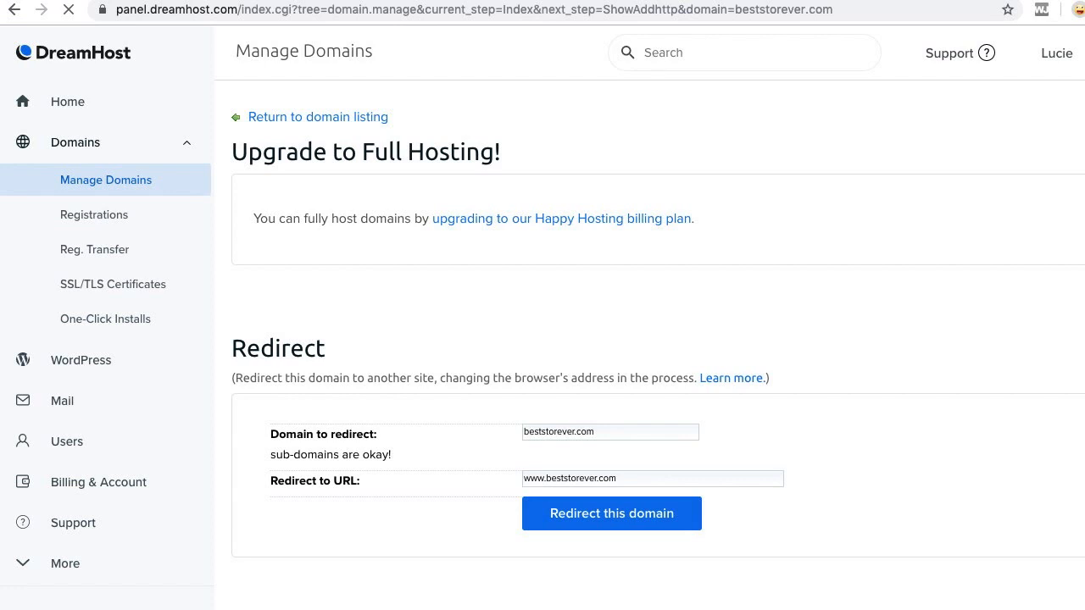
pyautogui.click(610, 512)
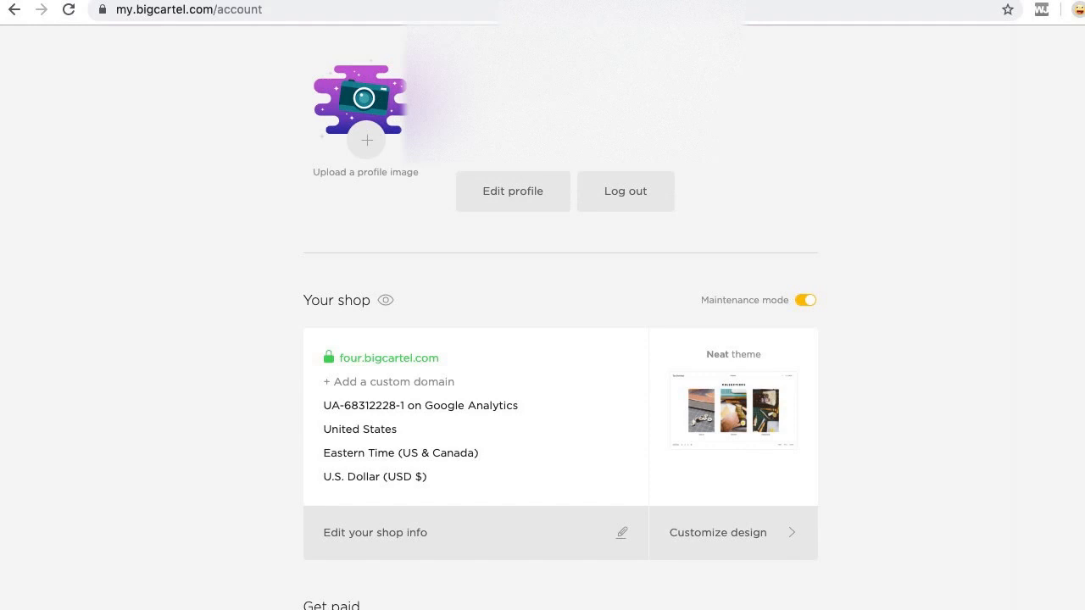
pyautogui.scroll(-3)
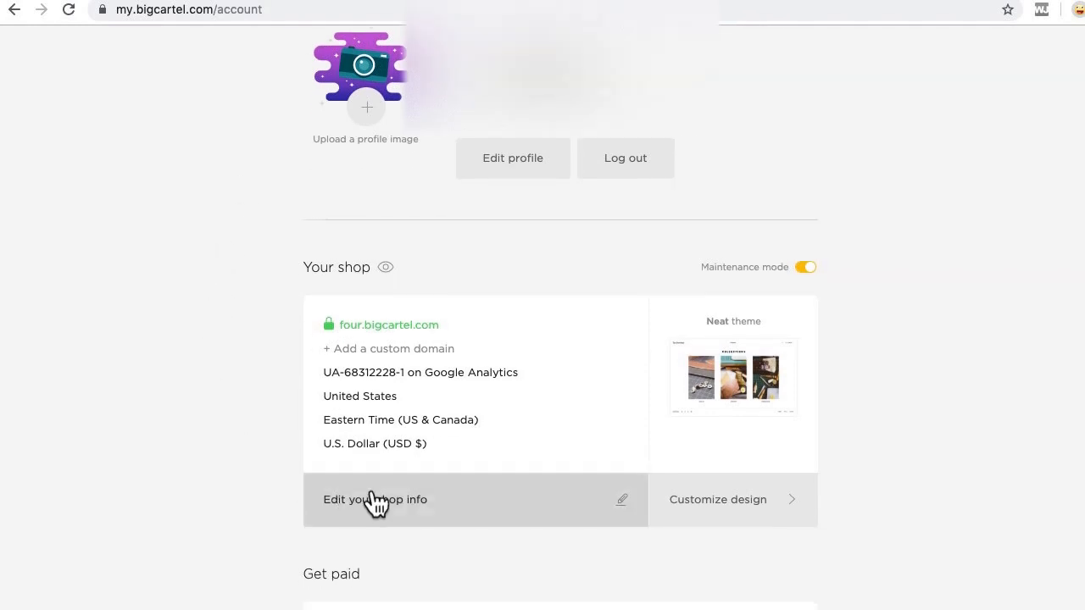
pyautogui.click(375, 498)
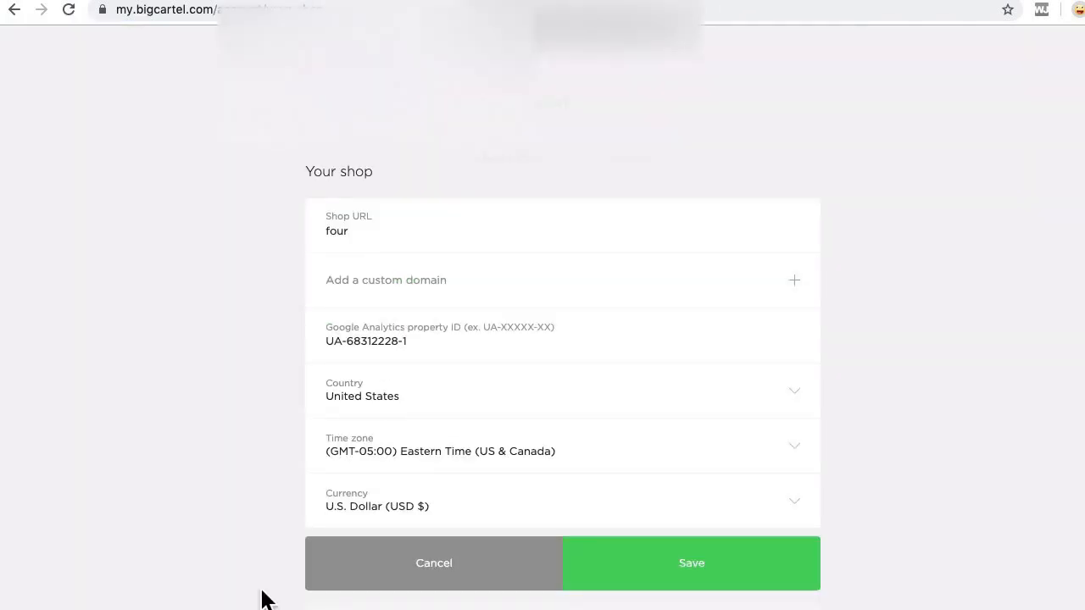
pyautogui.click(387, 280)
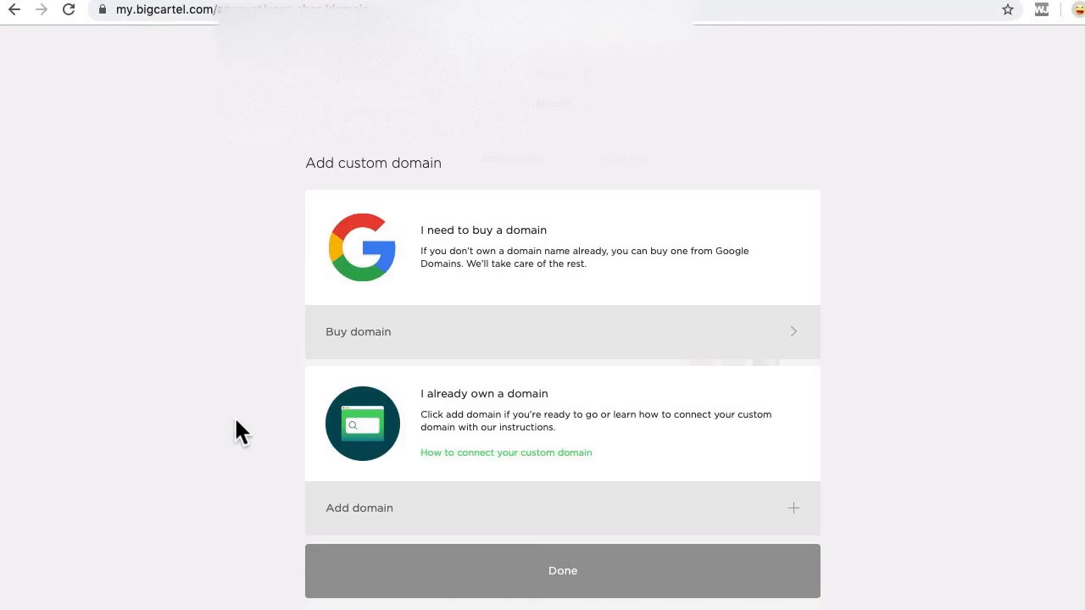
pyautogui.click(360, 508)
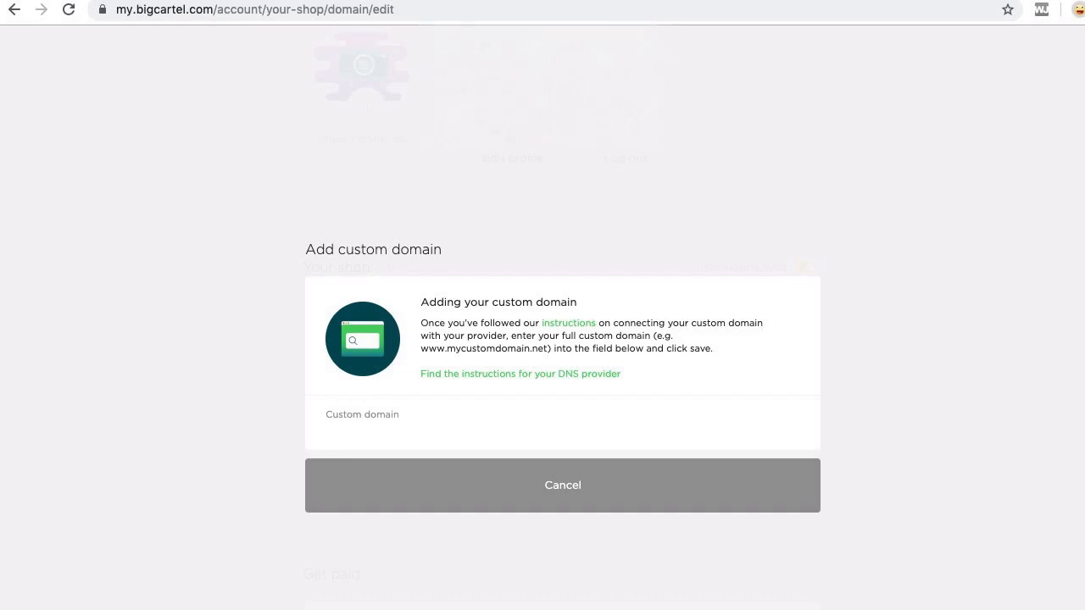
pyautogui.write('www.')
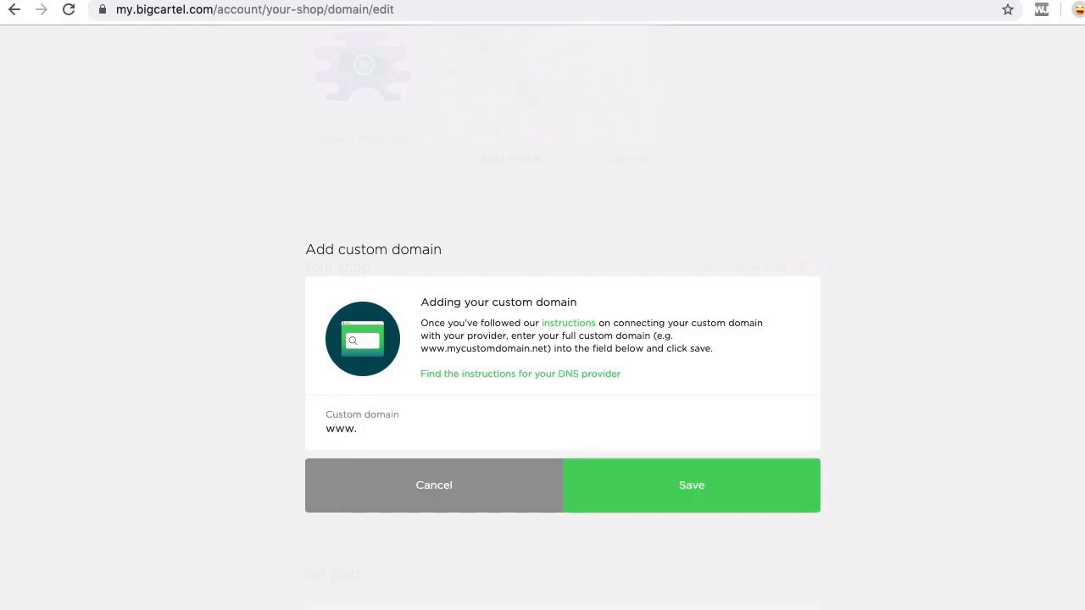
pyautogui.write('beststorever.com')
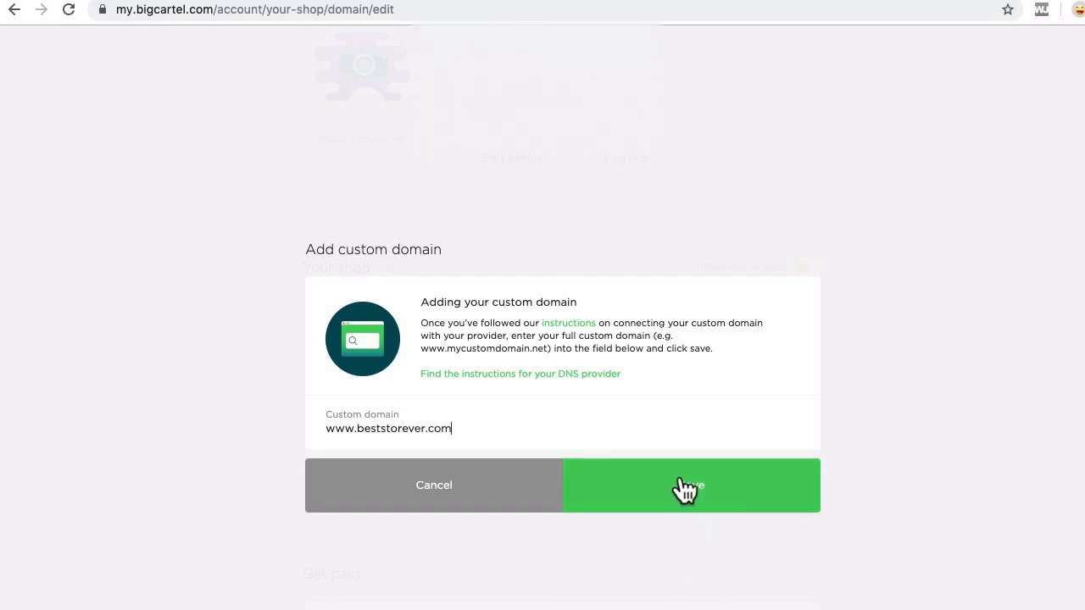
pyautogui.click(690, 484)
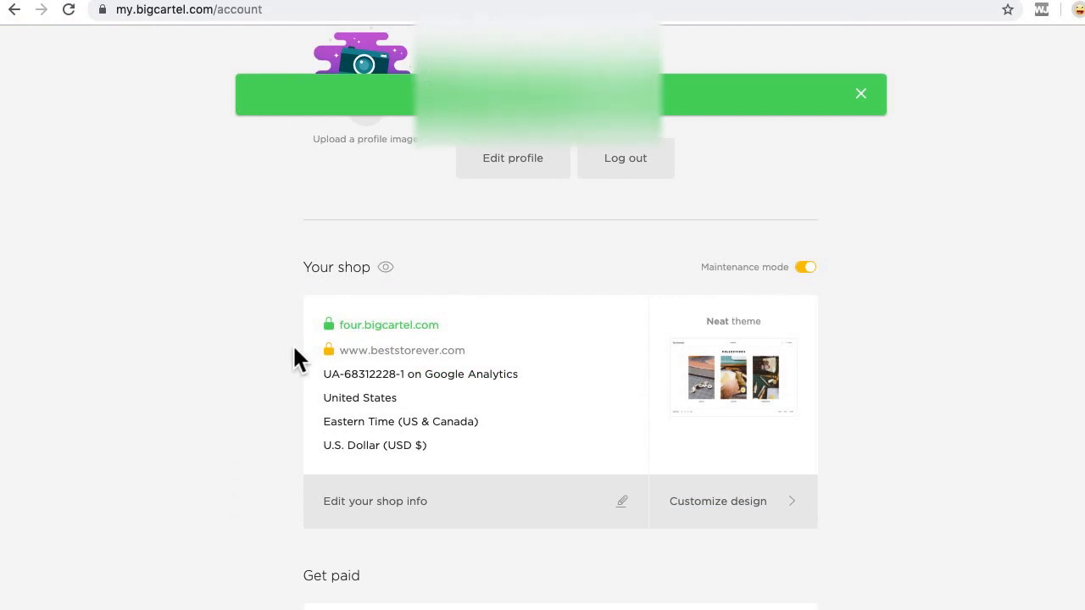
pyautogui.click(861, 94)
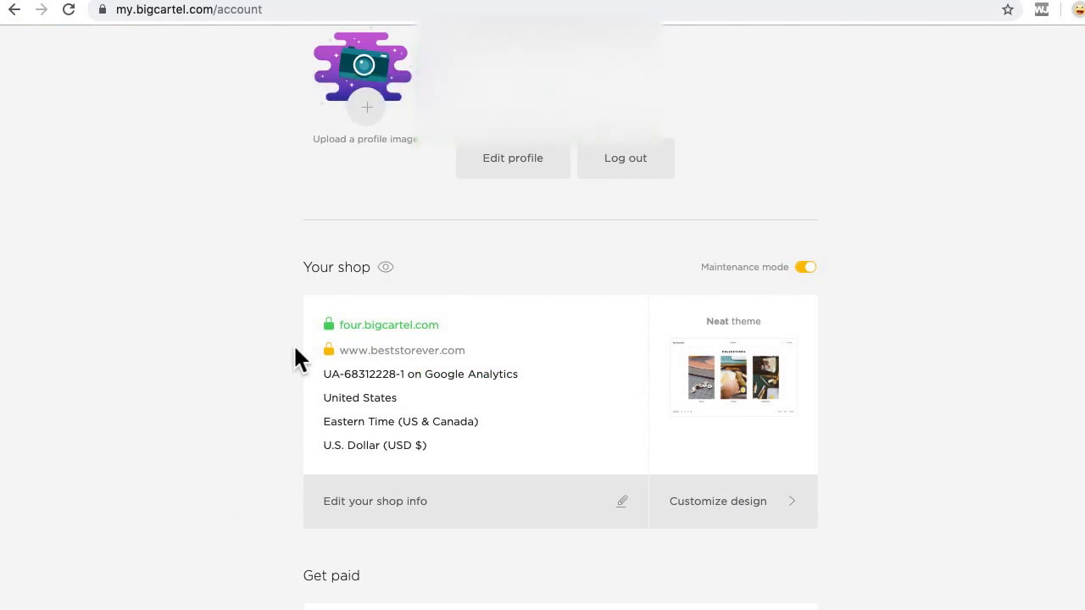
pyautogui.click(329, 349)
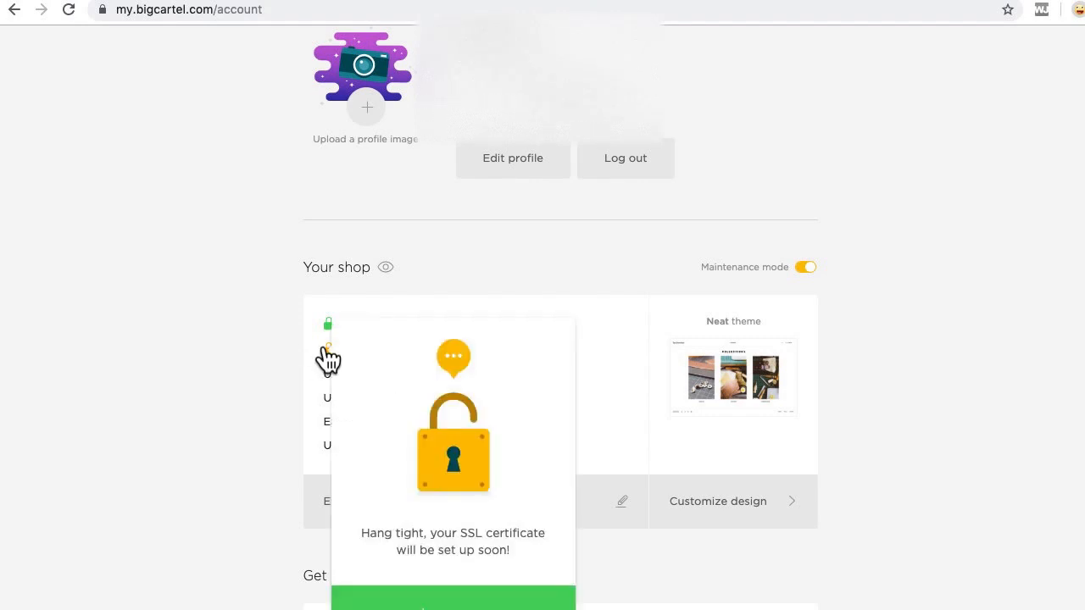